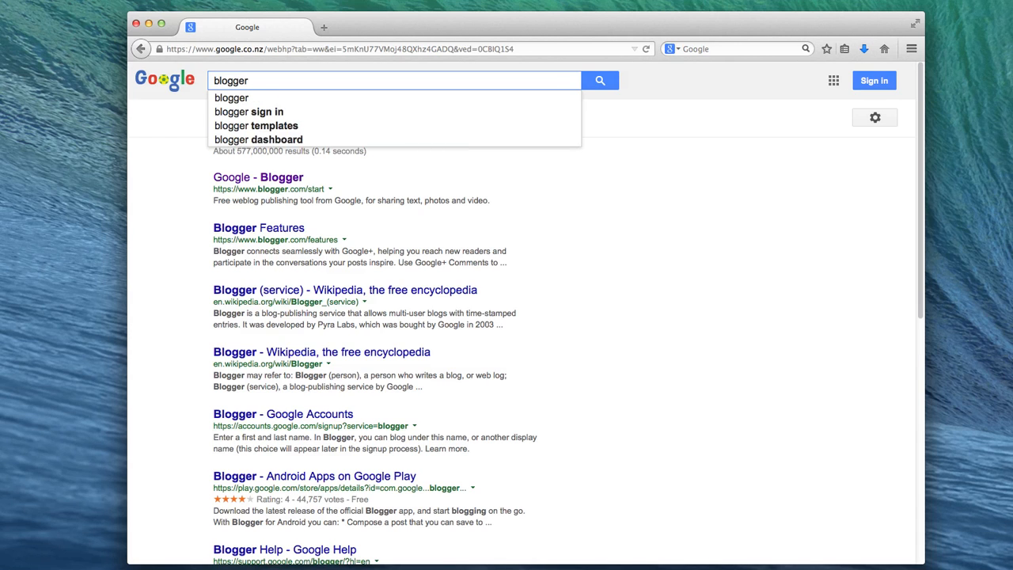
- Search Google for 'blogger' and sign in to the Blogger dashboard with the account password
{"action": "left_click", "coordinate": [600, 80]}
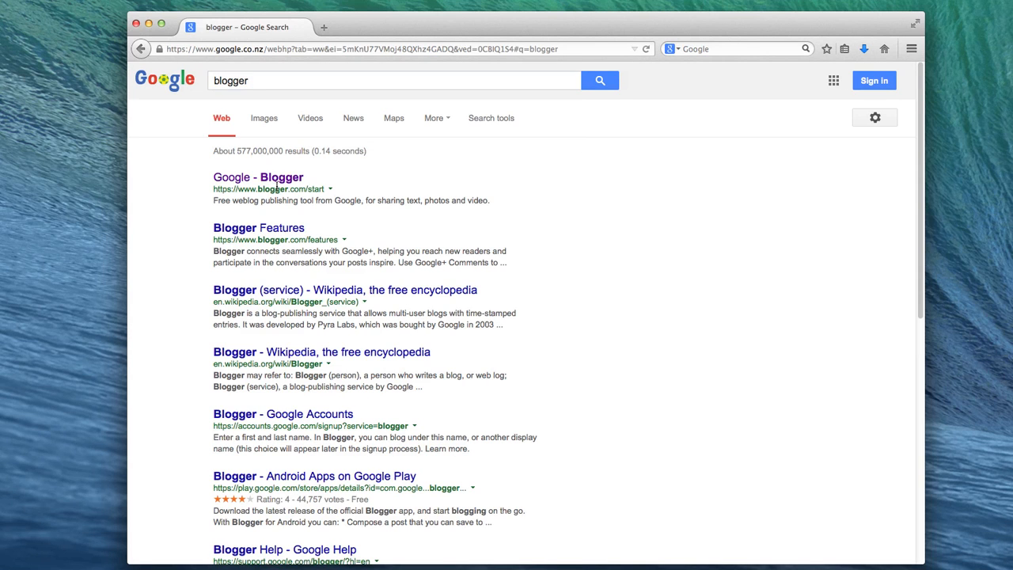
{"action": "left_click", "coordinate": [258, 176]}
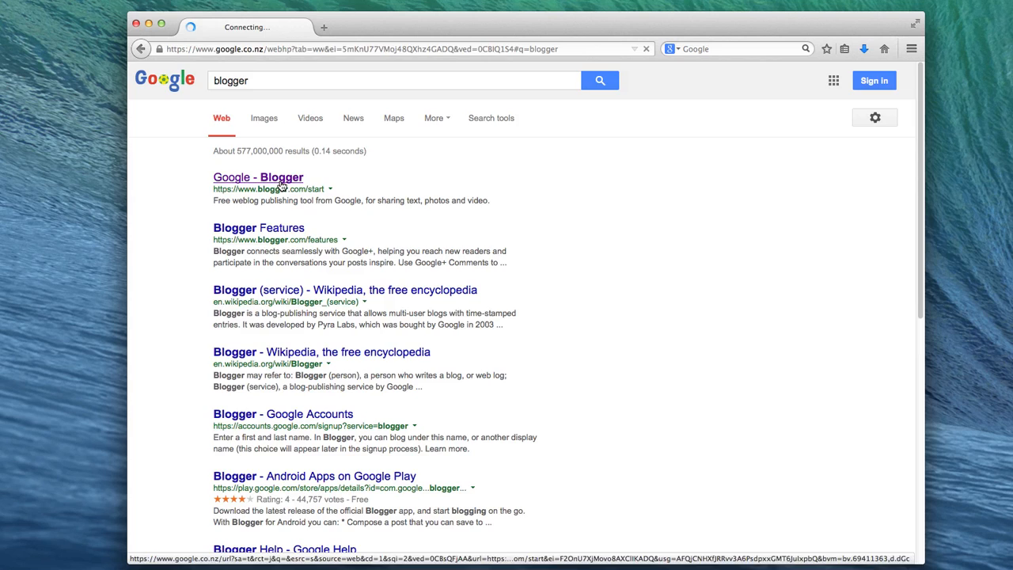
{"action": "left_click", "coordinate": [258, 177]}
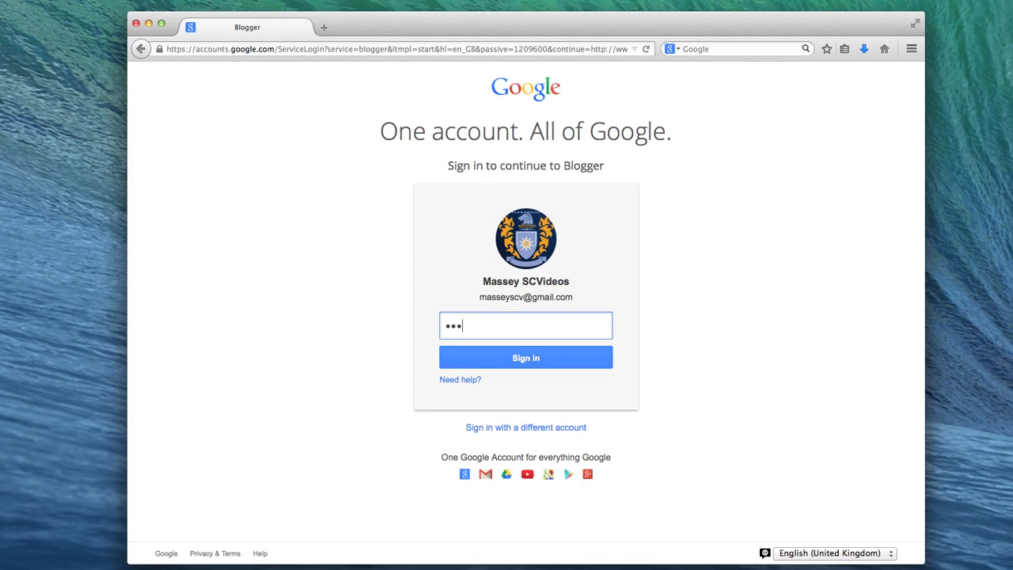
{"action": "left_click", "coordinate": [525, 357]}
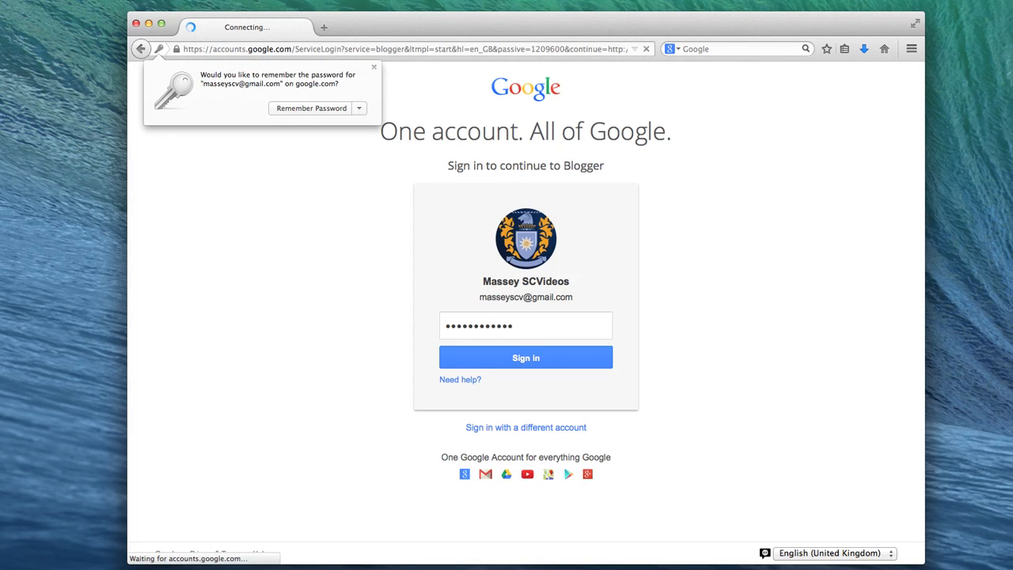
{"action": "left_click", "coordinate": [526, 357]}
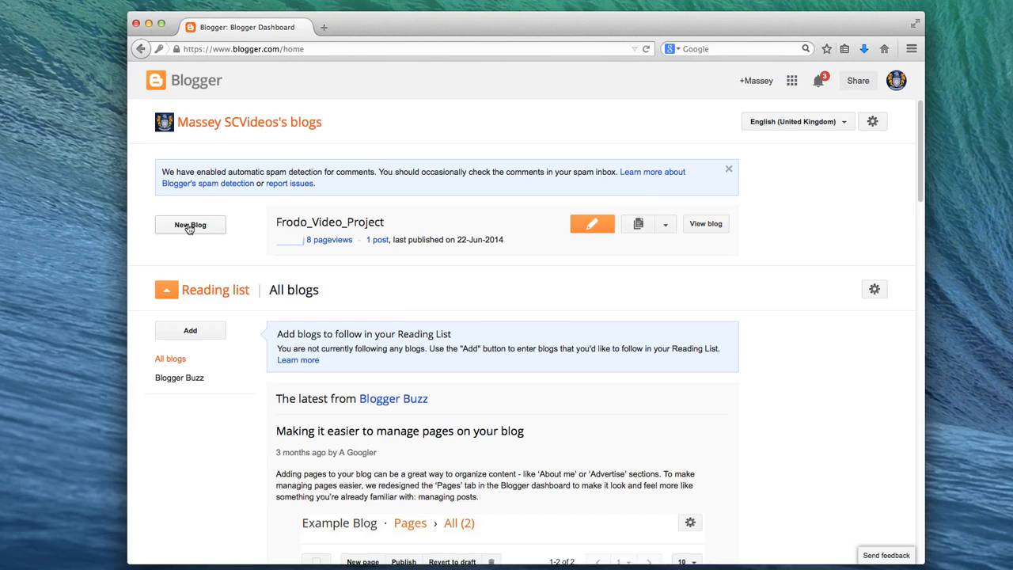
- Create blog 'Frodo_Video_Project' at FrodoBagginsVideo.blogspot.com with the Simple template
{"action": "left_click", "coordinate": [190, 225]}
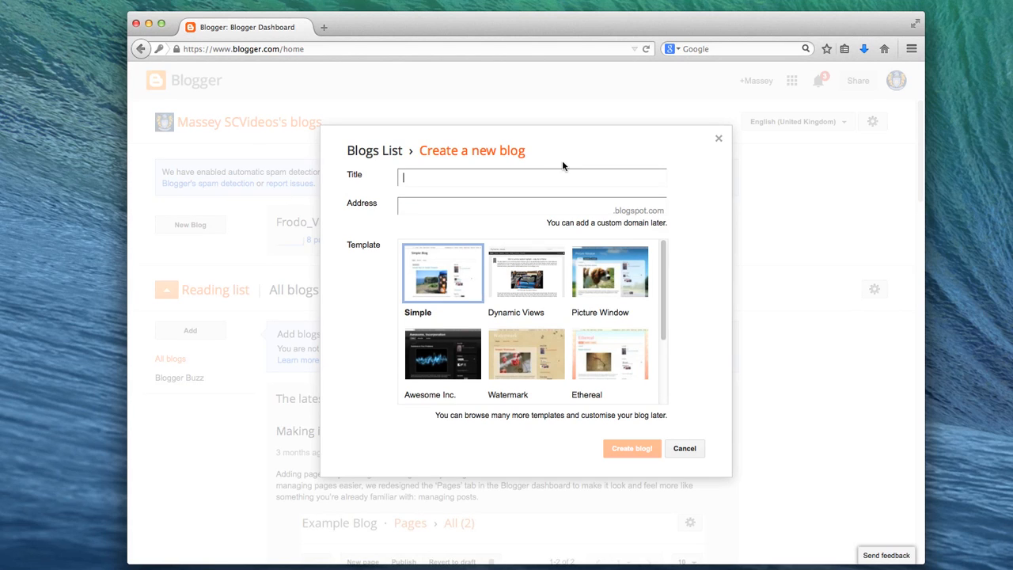
{"action": "type", "text": "Frodo's Video Pr"}
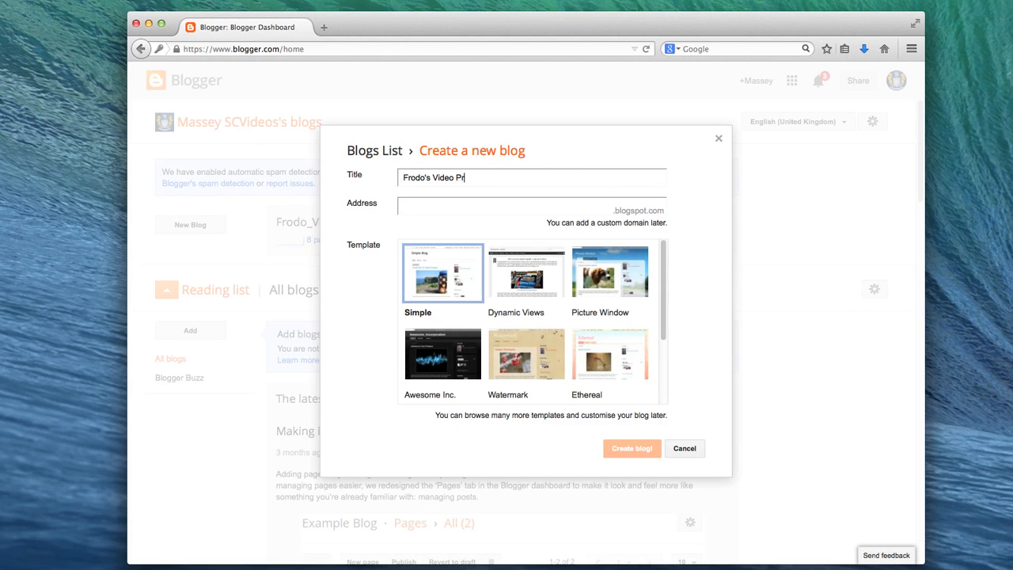
{"action": "type", "text": "FrodoBagginsVideo"}
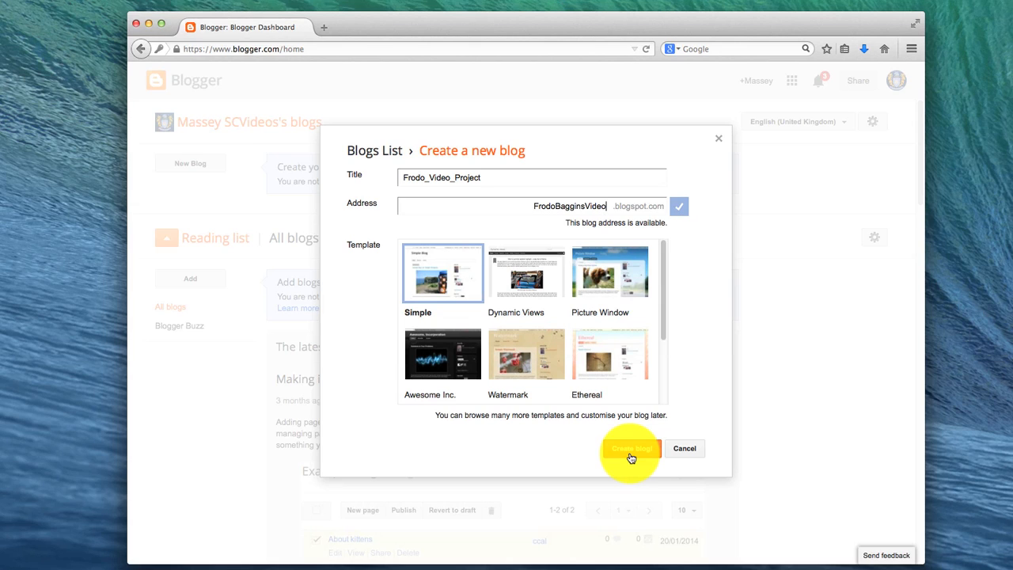
{"action": "left_click", "coordinate": [632, 448]}
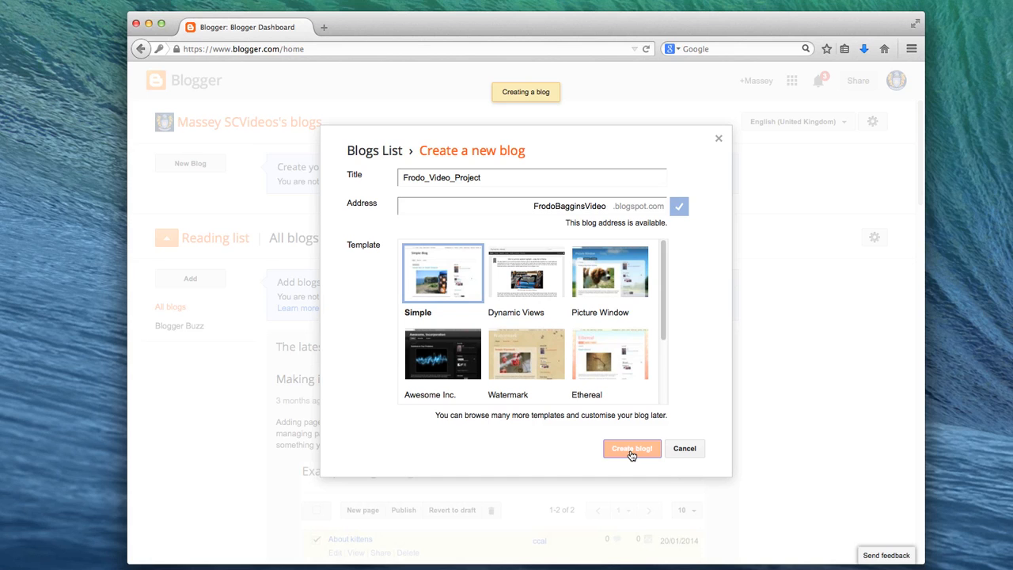
{"action": "left_click", "coordinate": [632, 448]}
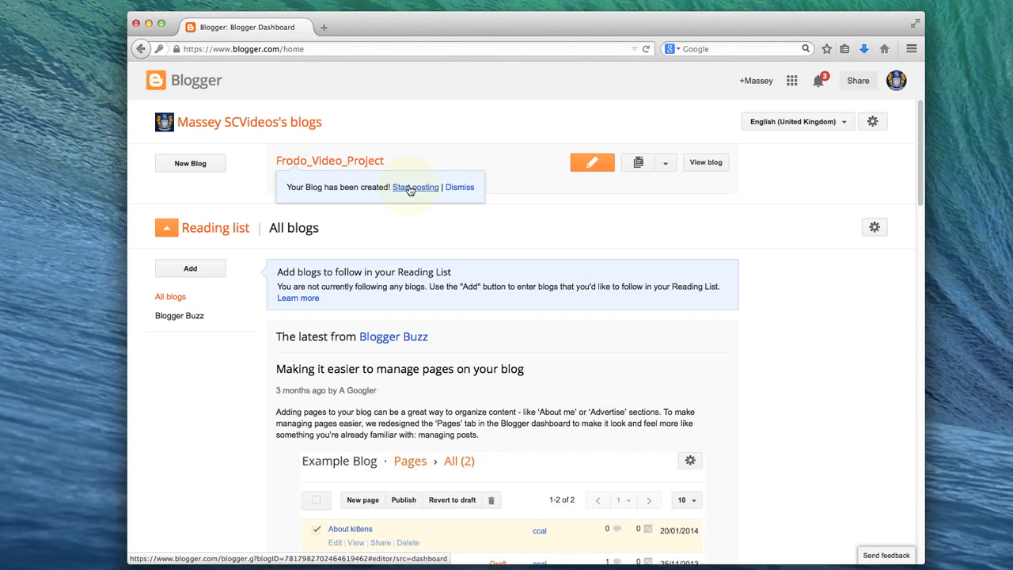
- Write and publish 'Frodo's First Post' about a Hobbit videoing Middle Earth
{"action": "left_click", "coordinate": [415, 187]}
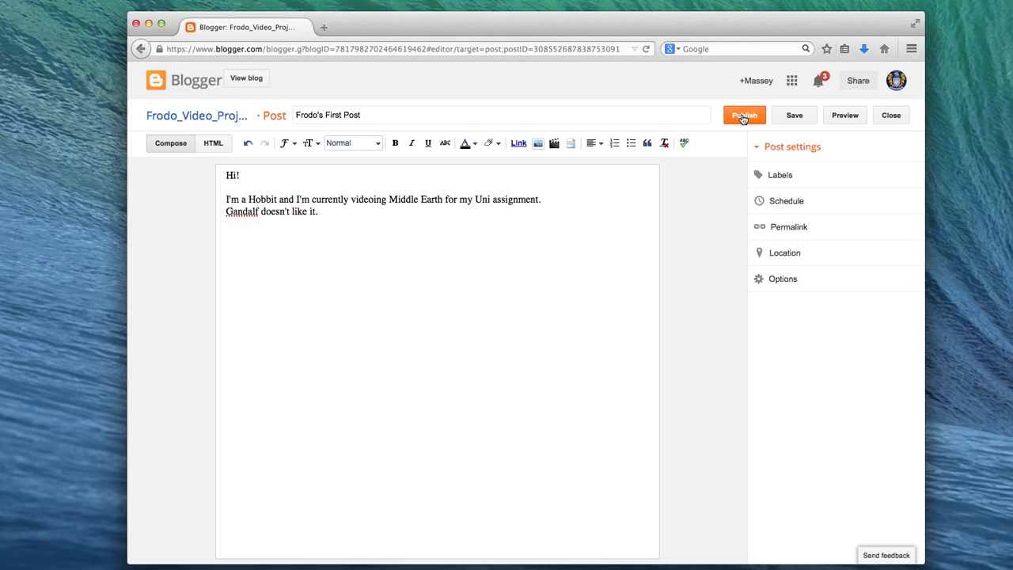
{"action": "left_click", "coordinate": [744, 114]}
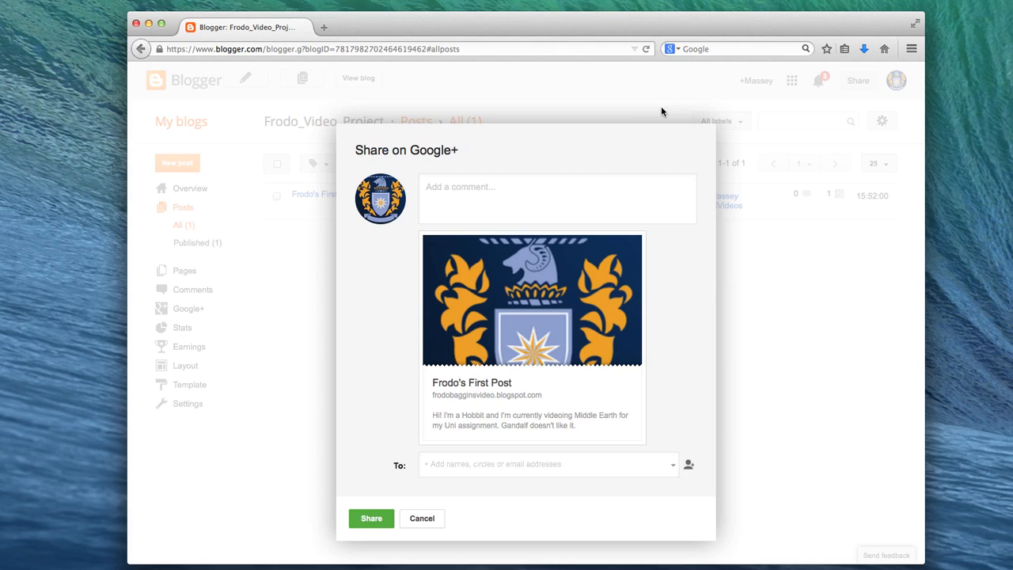
{"action": "mouse_move", "coordinate": [544, 559]}
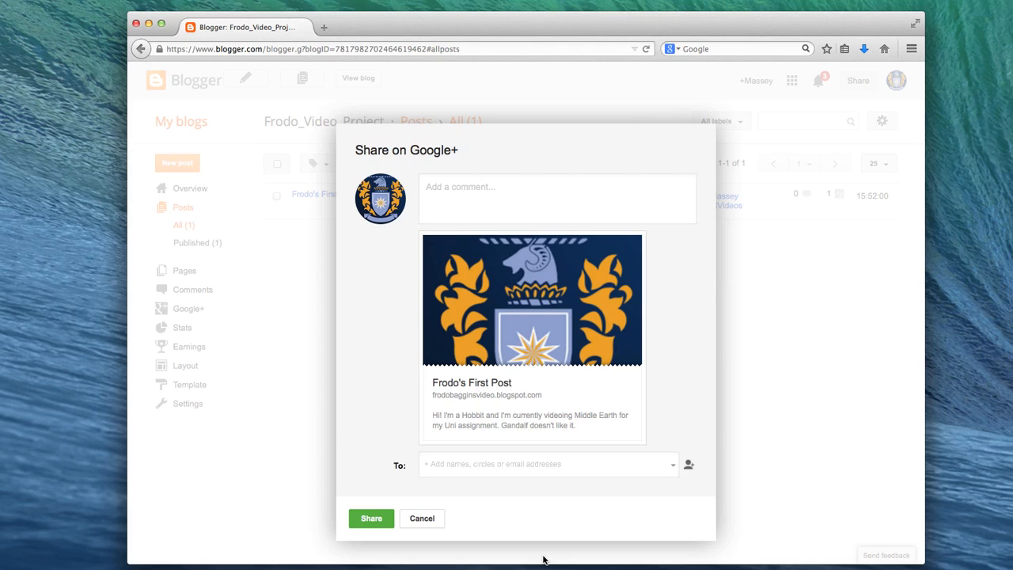
- Skip the Google+ share prompt and view the Frodo_Video_Project blog in a new tab
{"action": "left_click", "coordinate": [422, 519]}
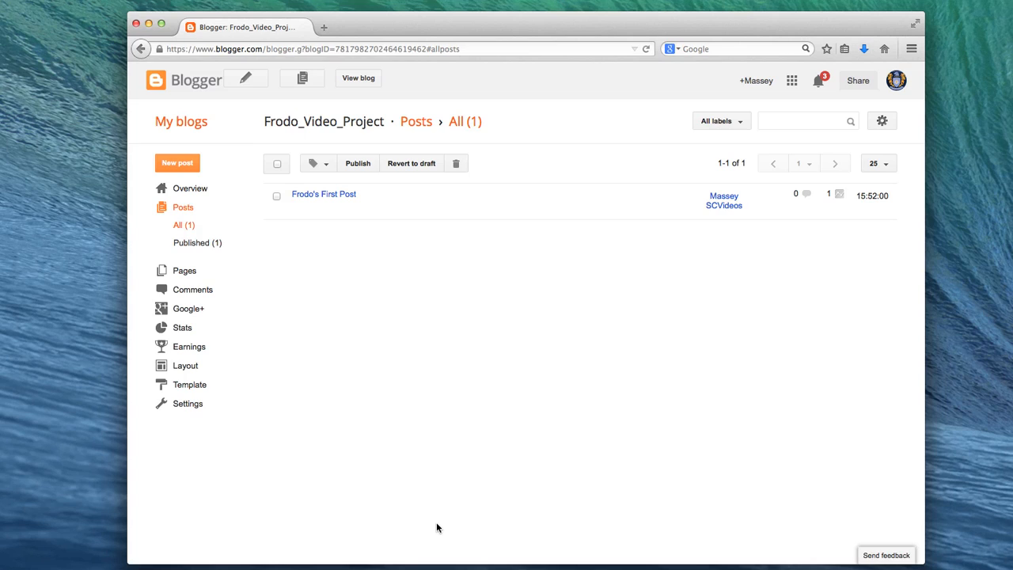
{"action": "mouse_move", "coordinate": [471, 274]}
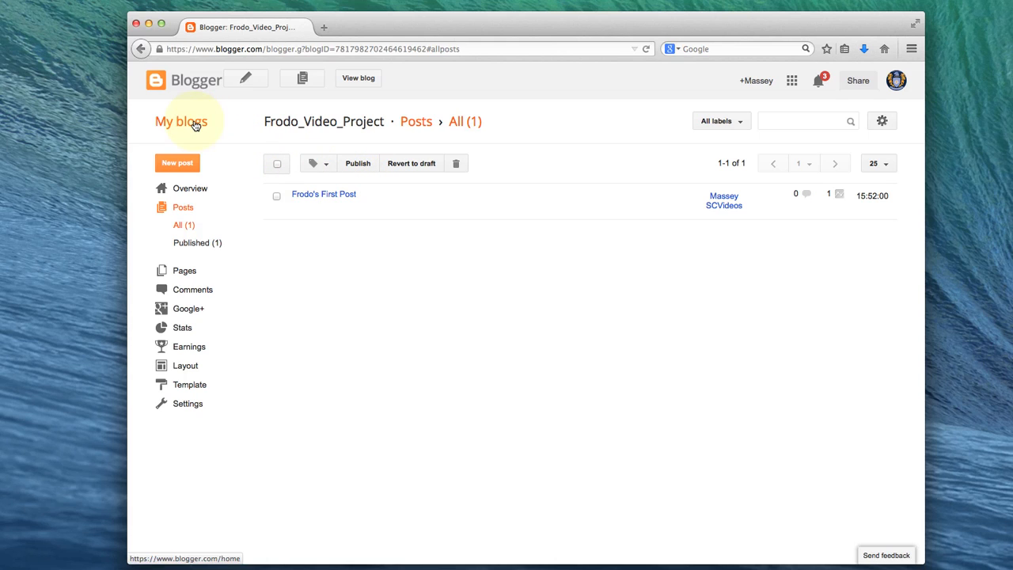
{"action": "left_click", "coordinate": [182, 122]}
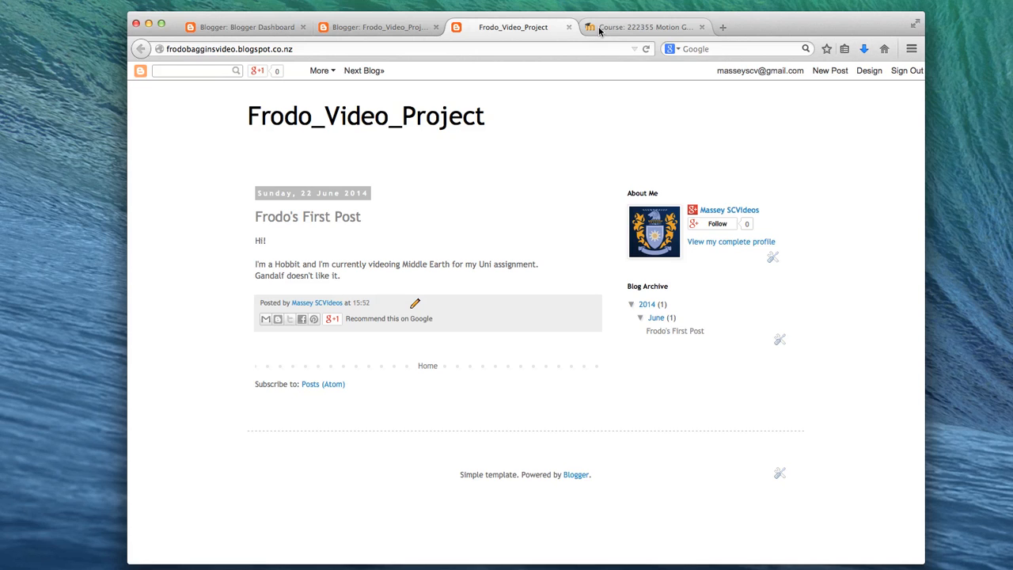
- Open Assignment_TEST_forum from the Motion Graphics course page
{"action": "left_click", "coordinate": [641, 27]}
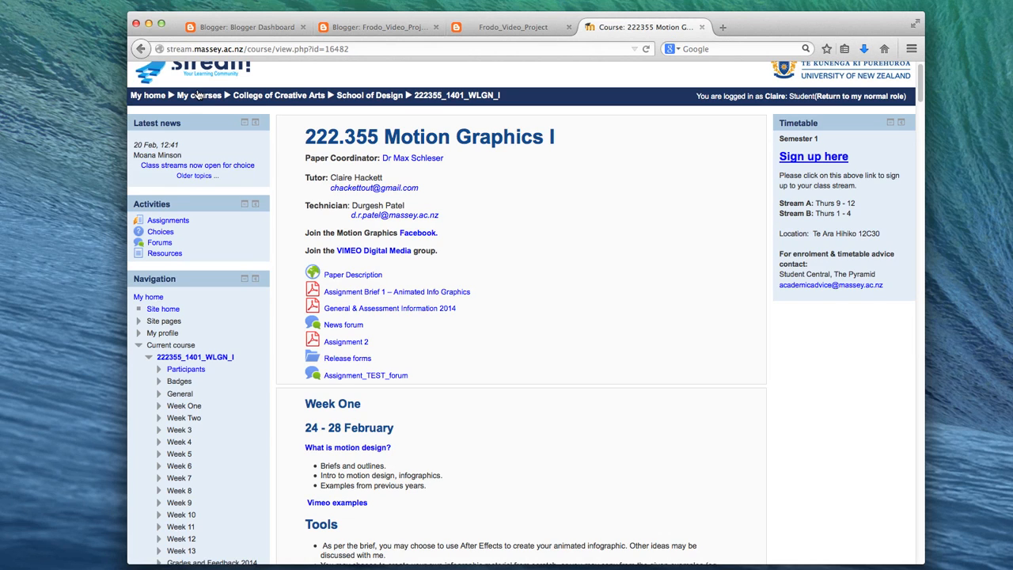
{"action": "scroll", "scroll_direction": "down", "scroll_amount": 3}
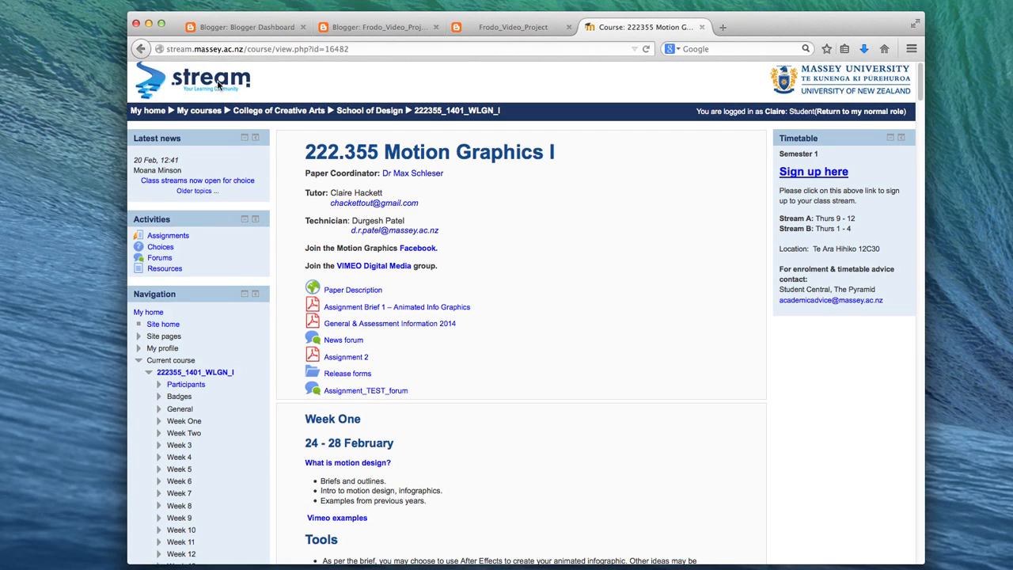
{"action": "mouse_move", "coordinate": [443, 373]}
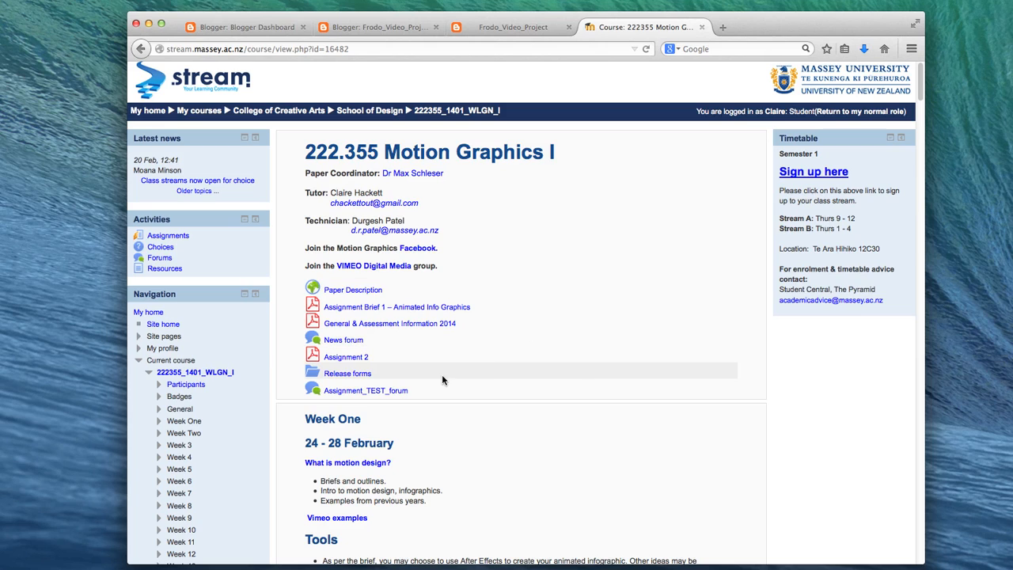
{"action": "mouse_move", "coordinate": [347, 373]}
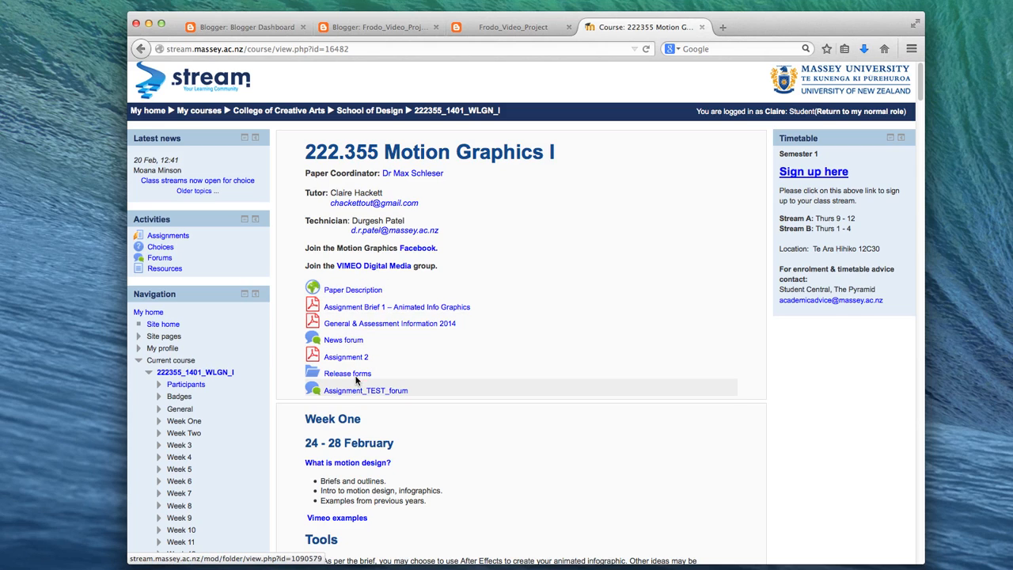
{"action": "left_click", "coordinate": [365, 390]}
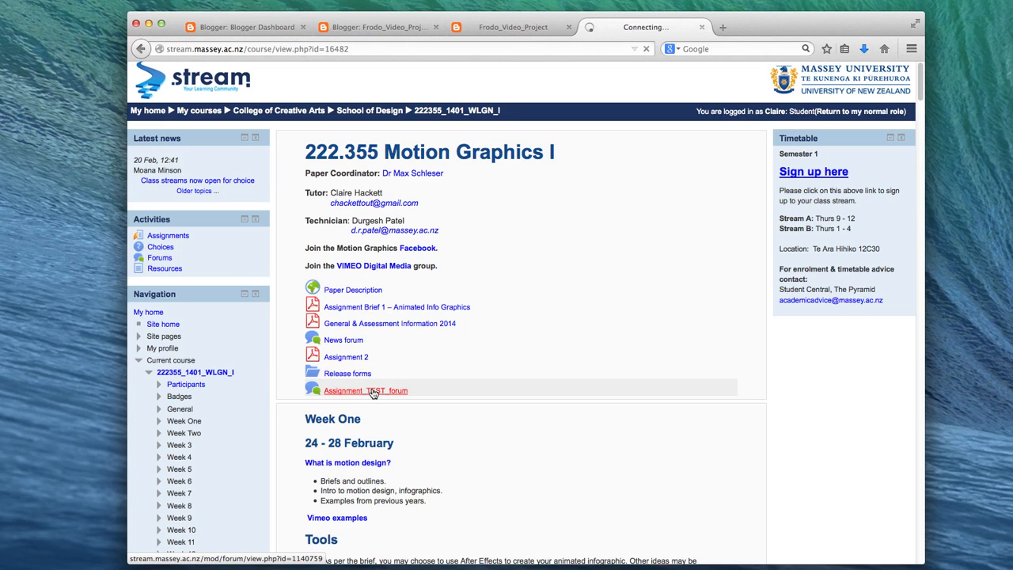
{"action": "left_click", "coordinate": [365, 391]}
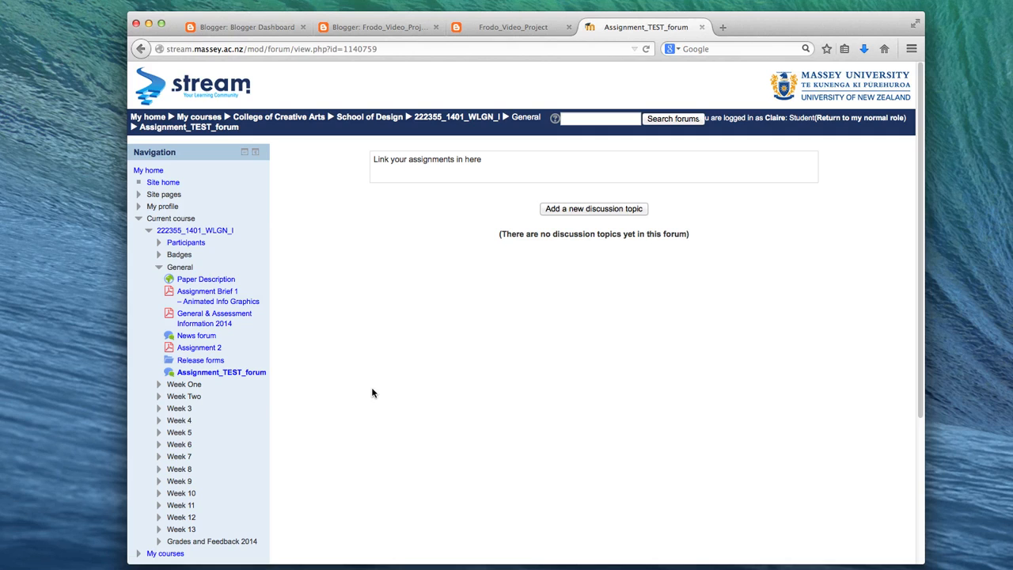
- Start a new discussion topic with the subject 'Frodo's Video Project'
{"action": "left_click", "coordinate": [593, 208]}
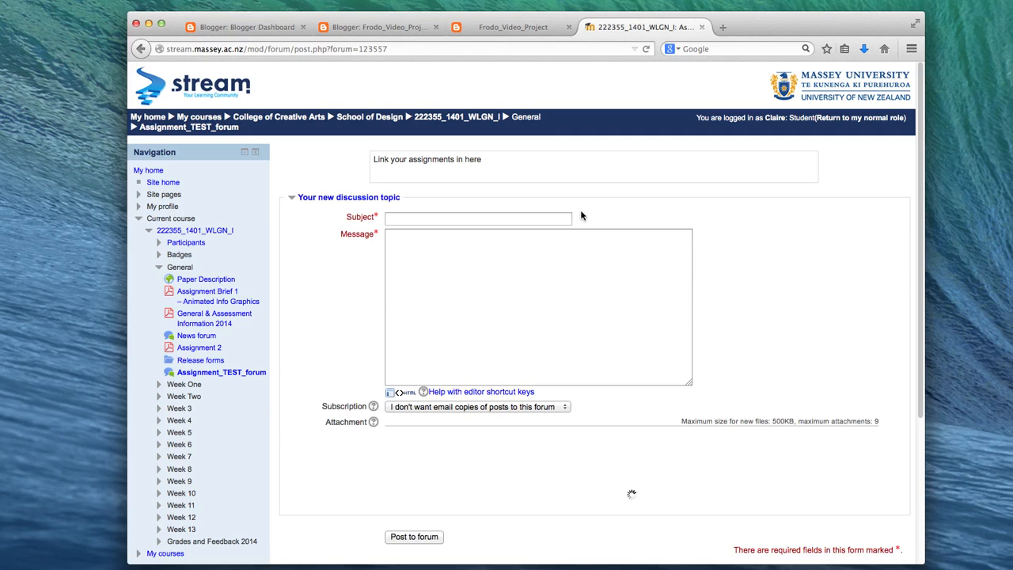
{"action": "left_click", "coordinate": [479, 219]}
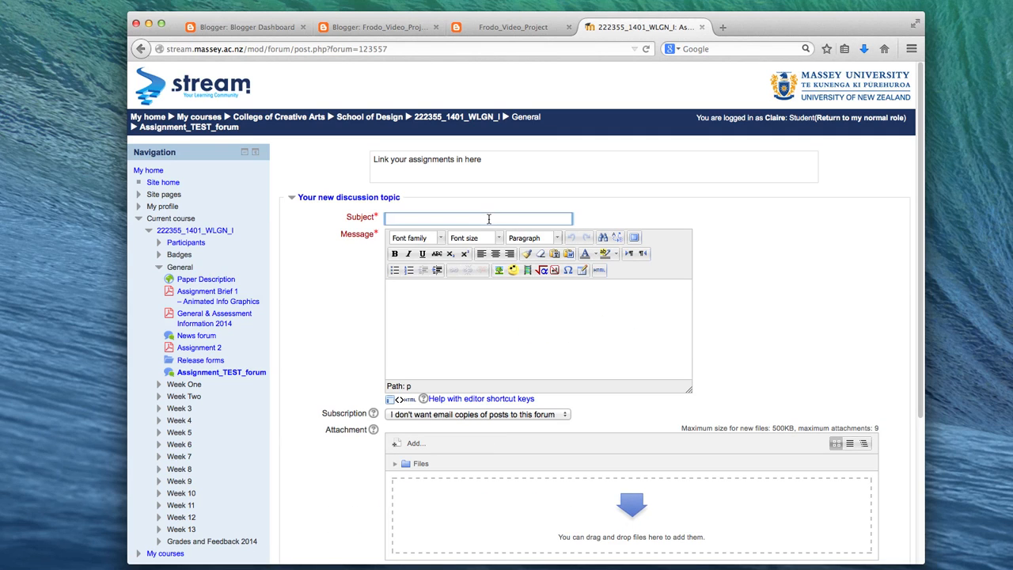
{"action": "mouse_move", "coordinate": [749, 258]}
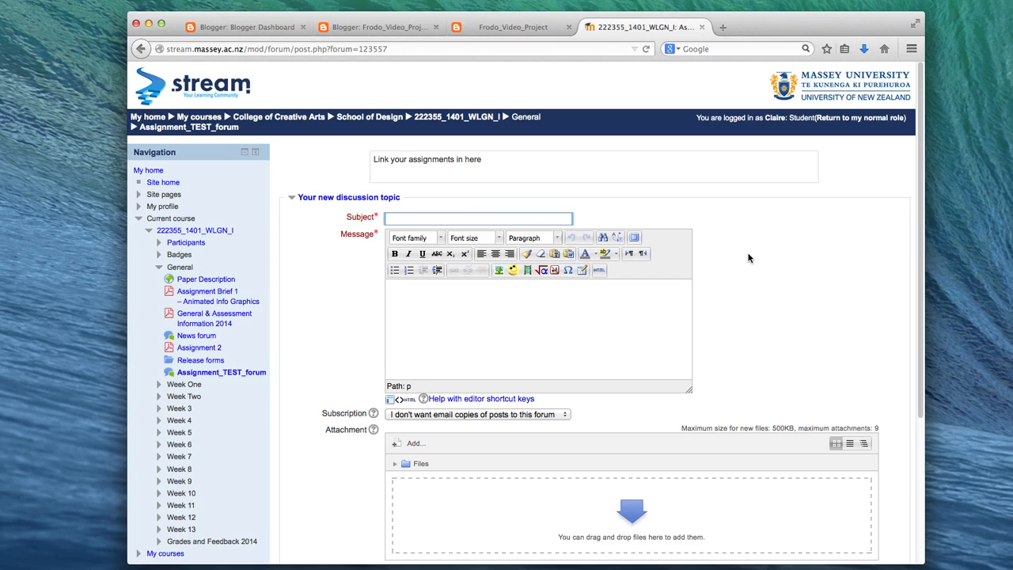
{"action": "type", "text": "Frodo's Video P"}
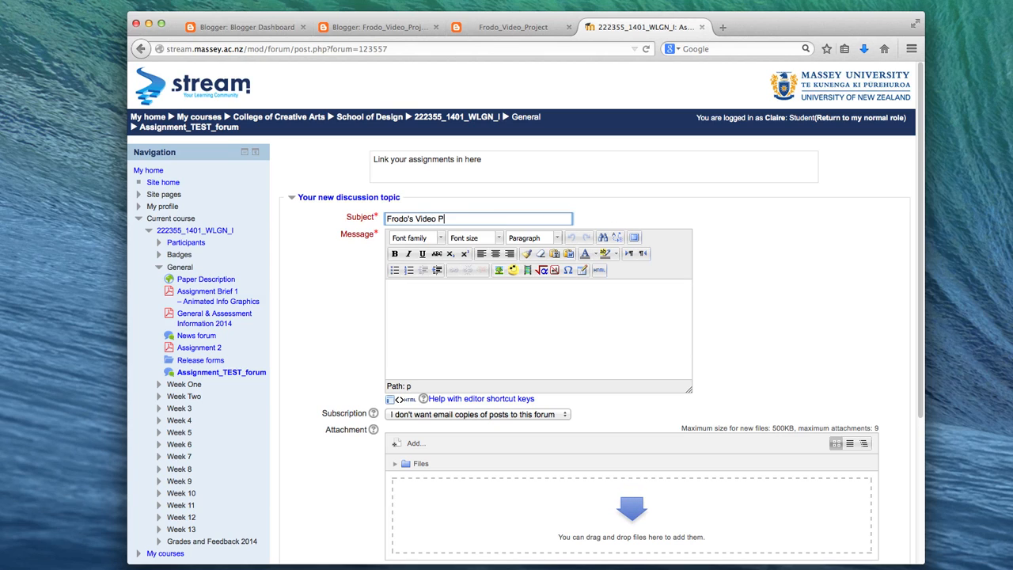
{"action": "type", "text": "roject"}
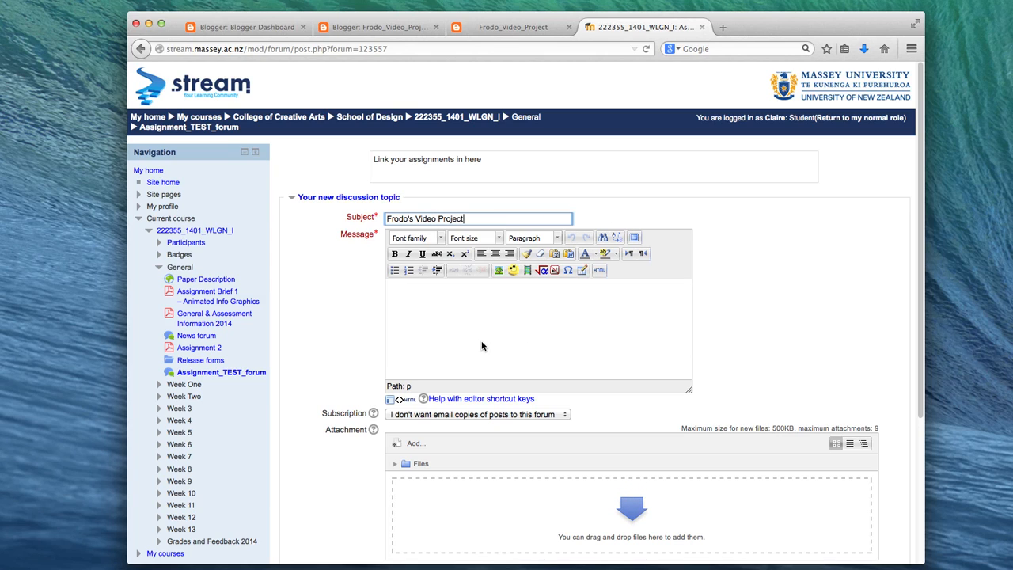
- Copy the blog address from the Blogger tab and paste it into the message
{"action": "left_click", "coordinate": [513, 27]}
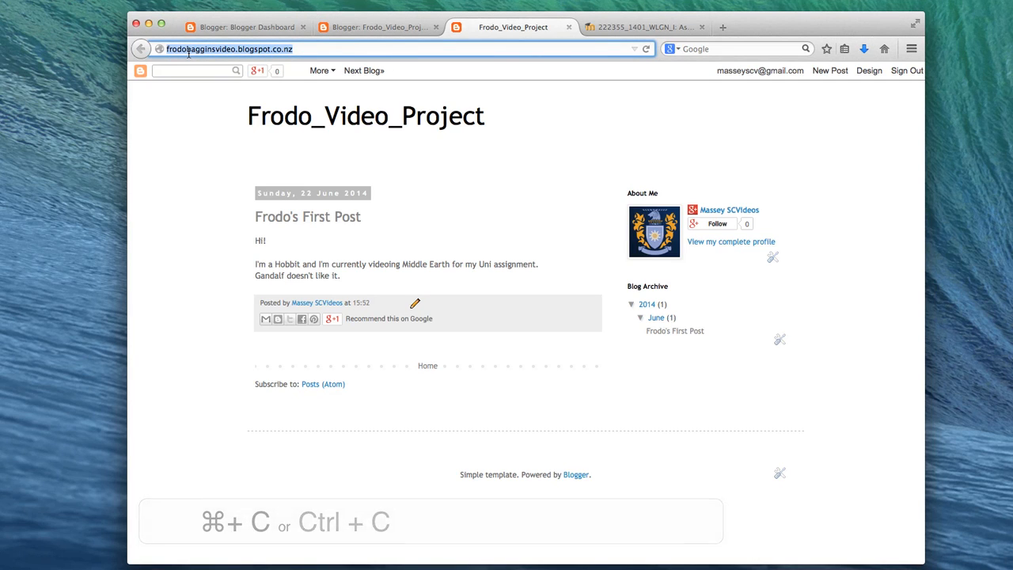
{"action": "left_click", "coordinate": [642, 27]}
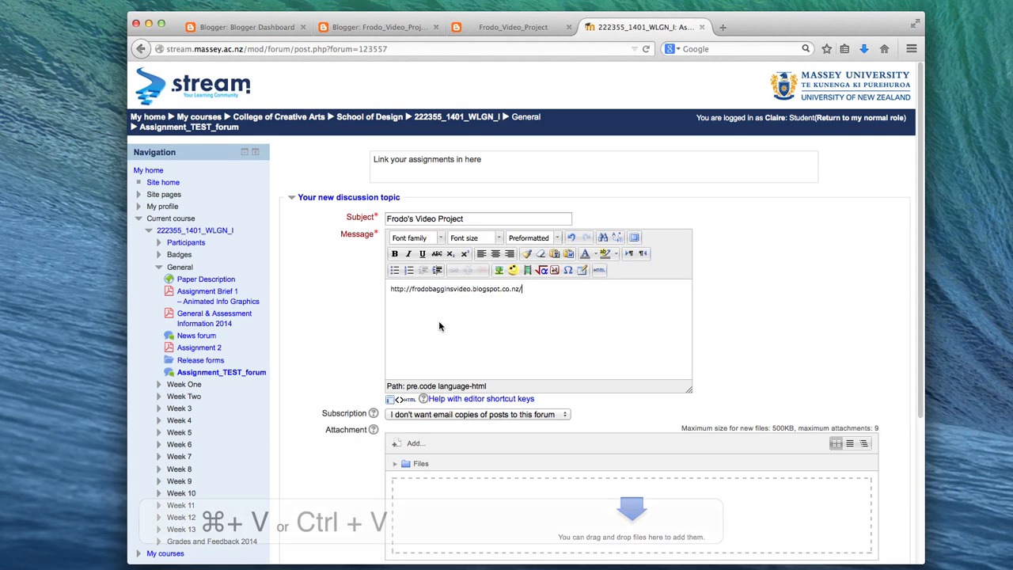
{"action": "double_click", "coordinate": [456, 288]}
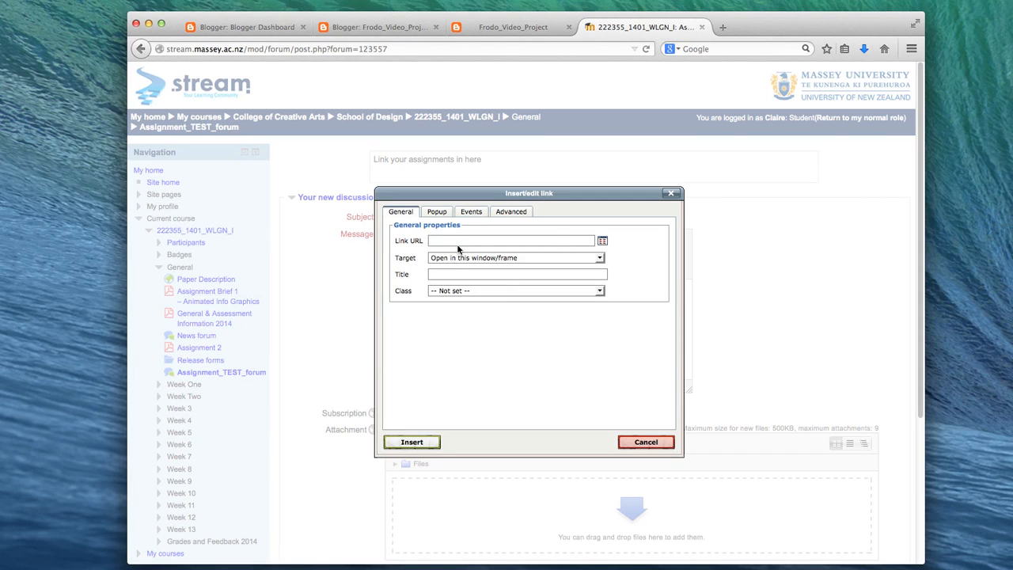
{"action": "type", "text": "http://frodobagginsvideo.blogspot.co.nz/"}
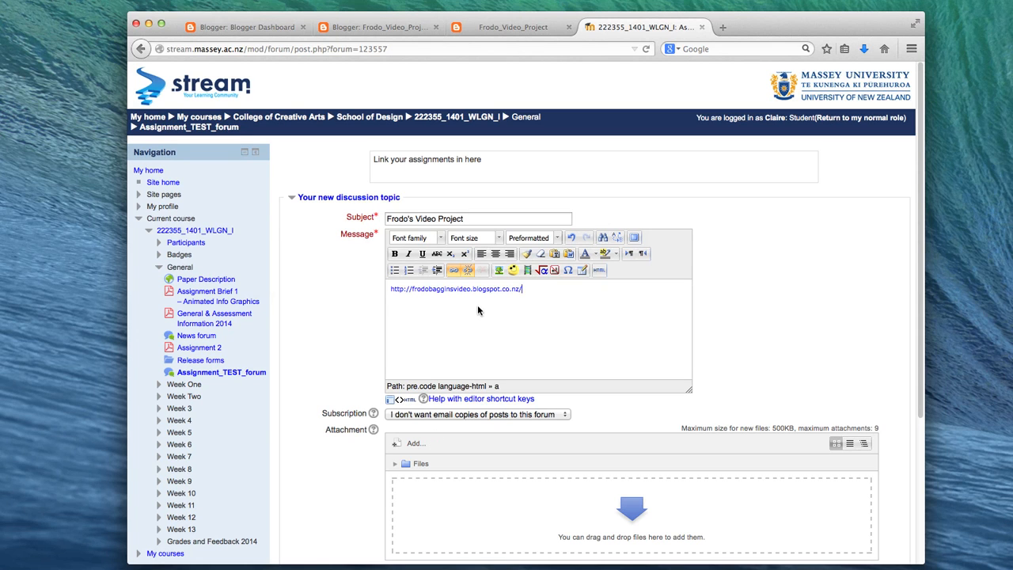
{"action": "mouse_move", "coordinate": [322, 355]}
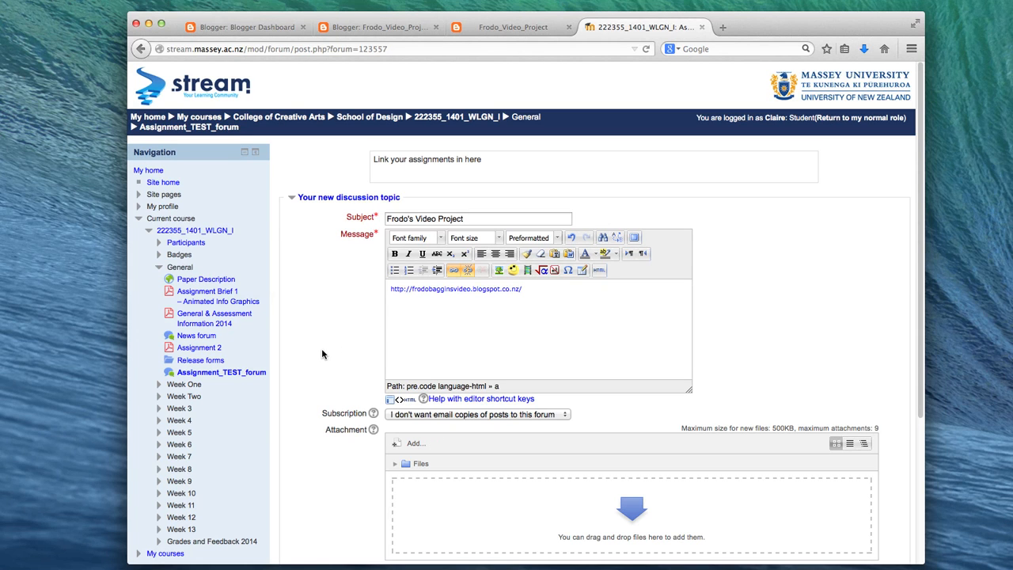
{"action": "scroll", "scroll_direction": "down", "scroll_amount": 3}
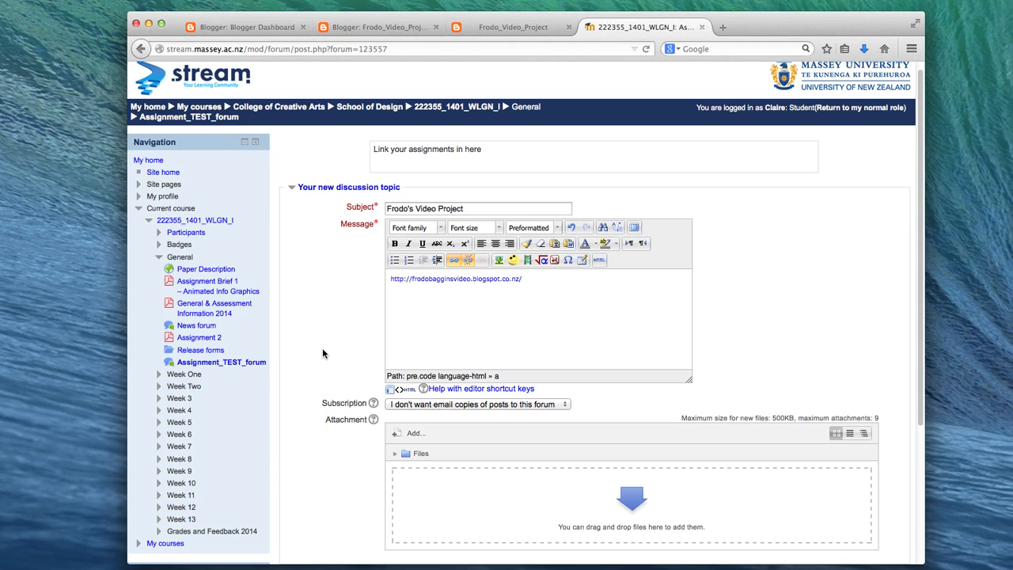
{"action": "scroll", "scroll_direction": "down", "scroll_amount": 3}
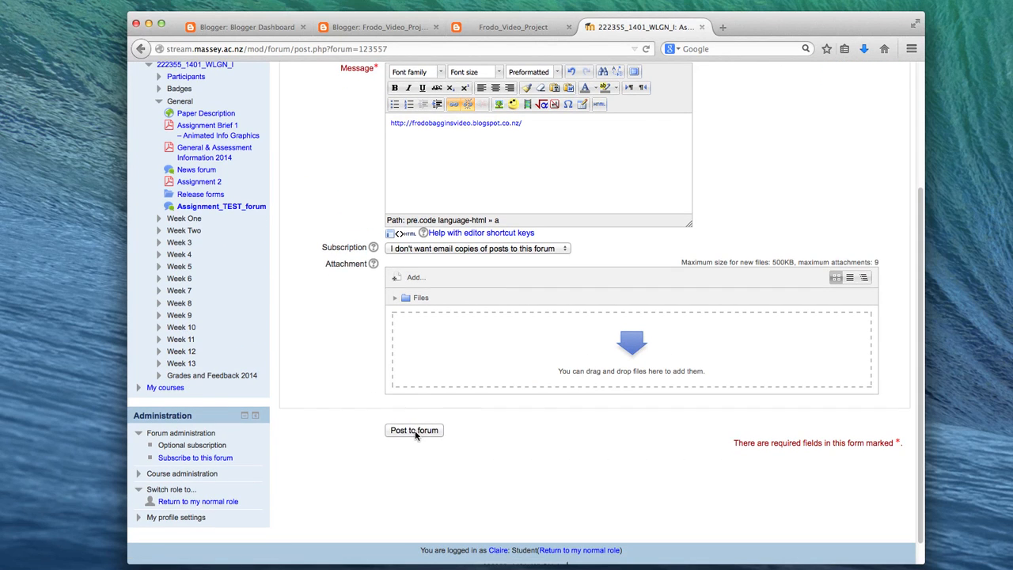
- Post the Frodo's Video Project topic, continue to the forum, and open the discussion
{"action": "left_click", "coordinate": [414, 430]}
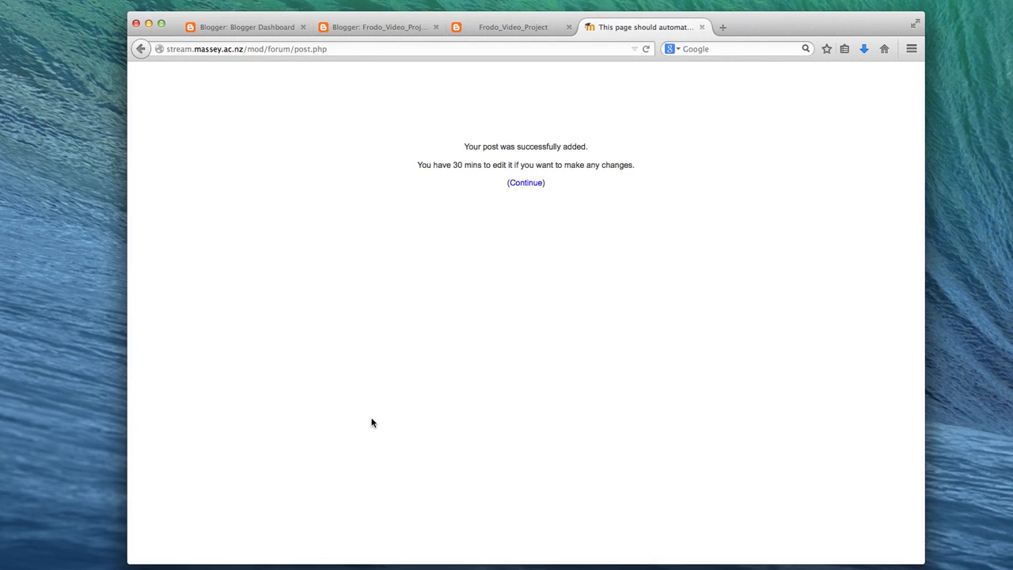
{"action": "left_click", "coordinate": [525, 183]}
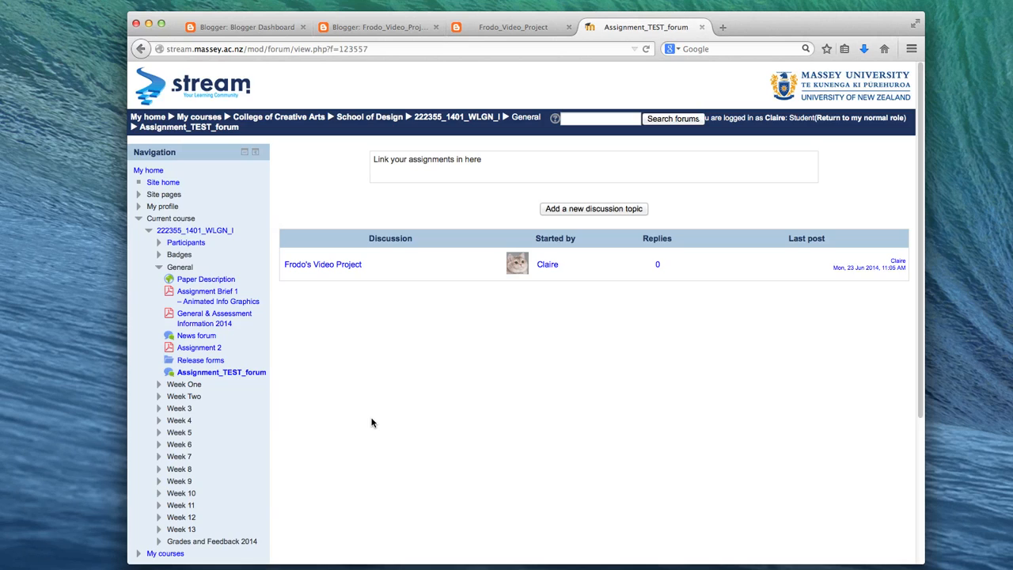
{"action": "mouse_move", "coordinate": [529, 289]}
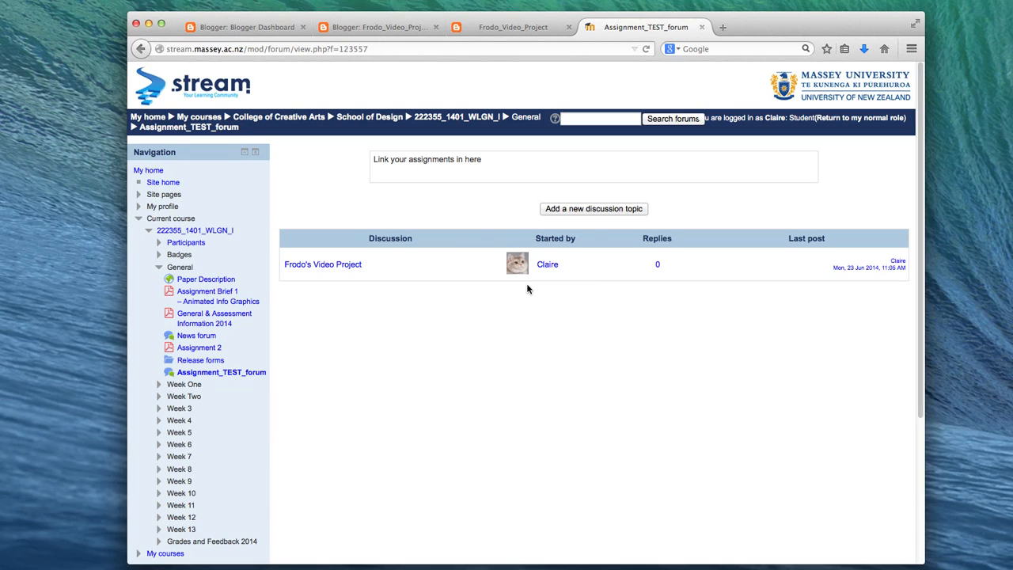
{"action": "left_click", "coordinate": [323, 263]}
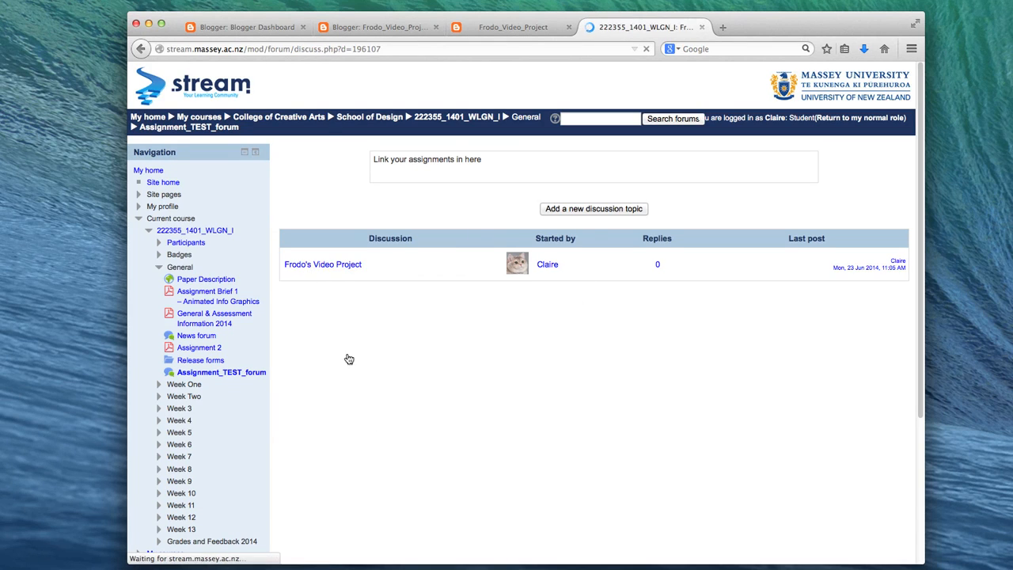